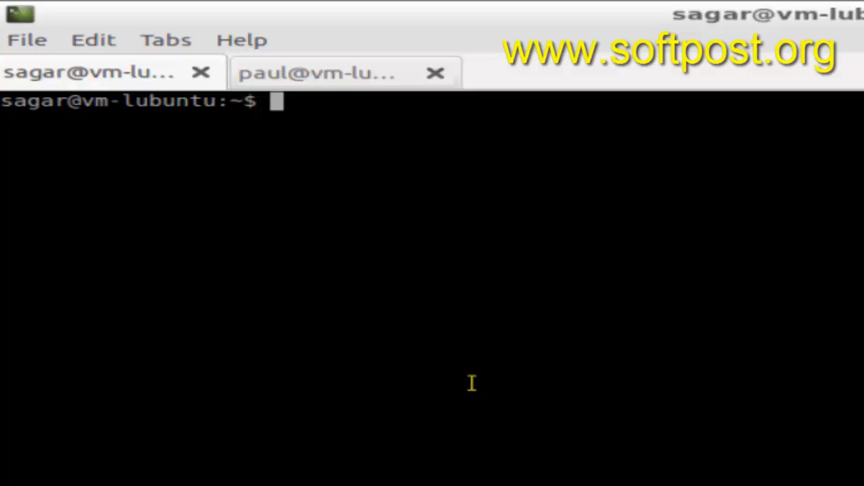
Run pstree to print the process tree rooted at systemd with its child services.
{"action": "type", "text": "pstree"}
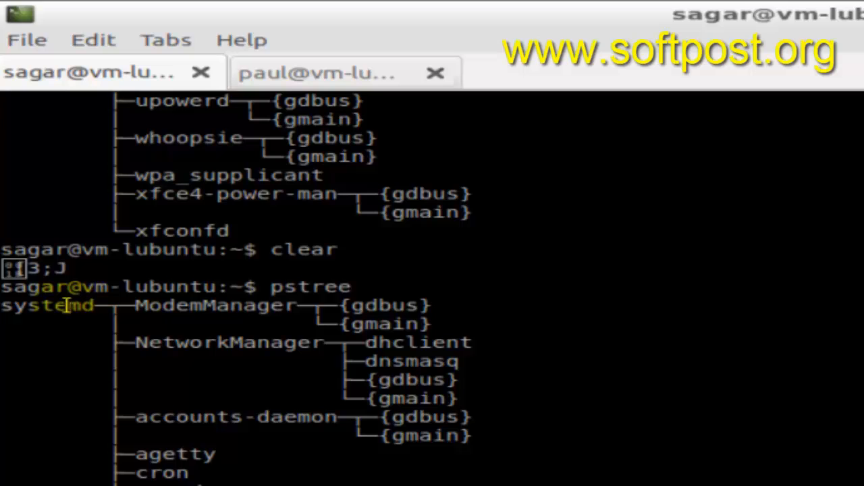
{"action": "mouse_move", "coordinate": [185, 361]}
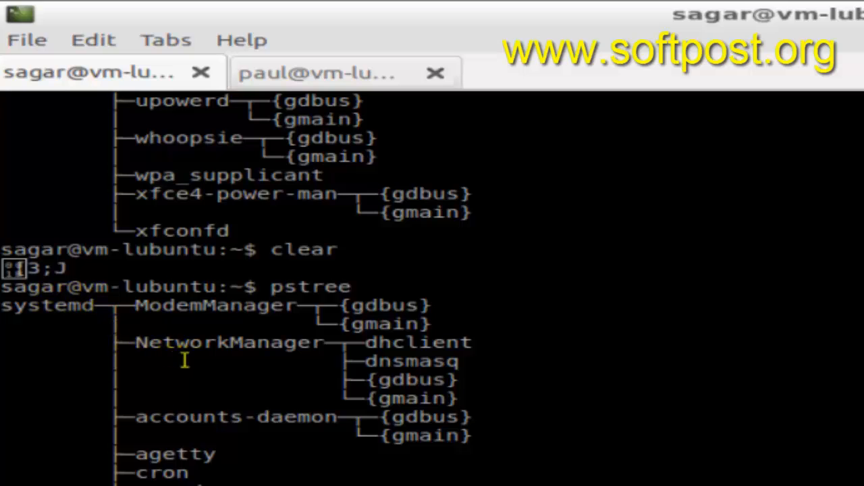
{"action": "mouse_move", "coordinate": [171, 378]}
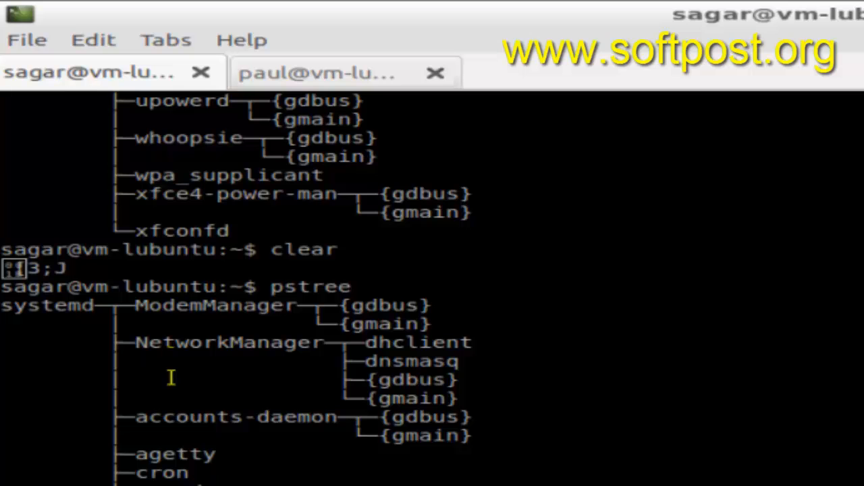
{"action": "scroll", "scroll_direction": "down", "scroll_amount": 3}
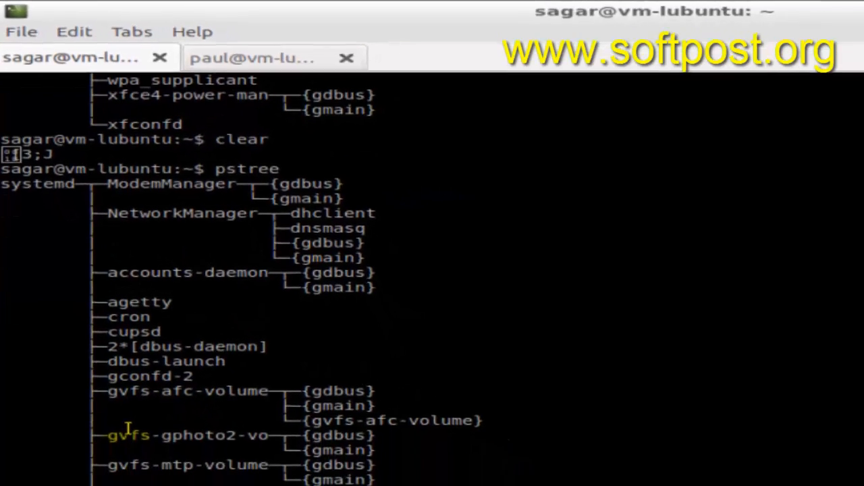
{"action": "scroll", "scroll_direction": "down", "scroll_amount": 3}
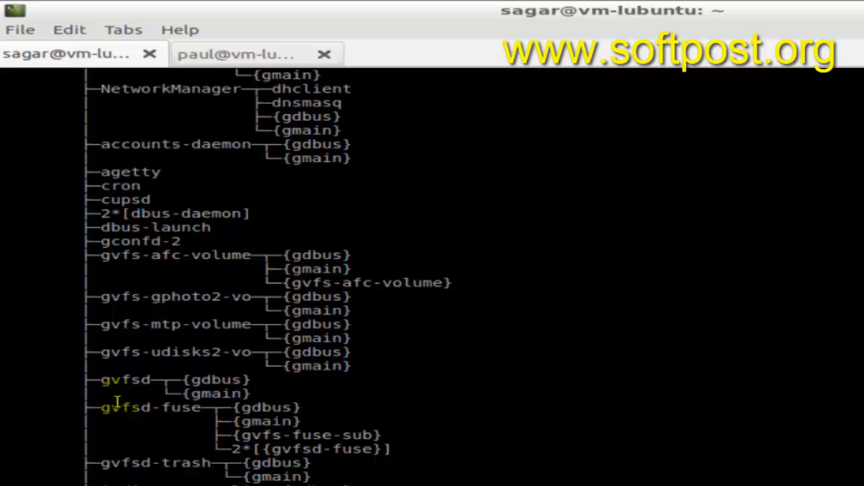
{"action": "scroll", "scroll_direction": "down", "scroll_amount": 3}
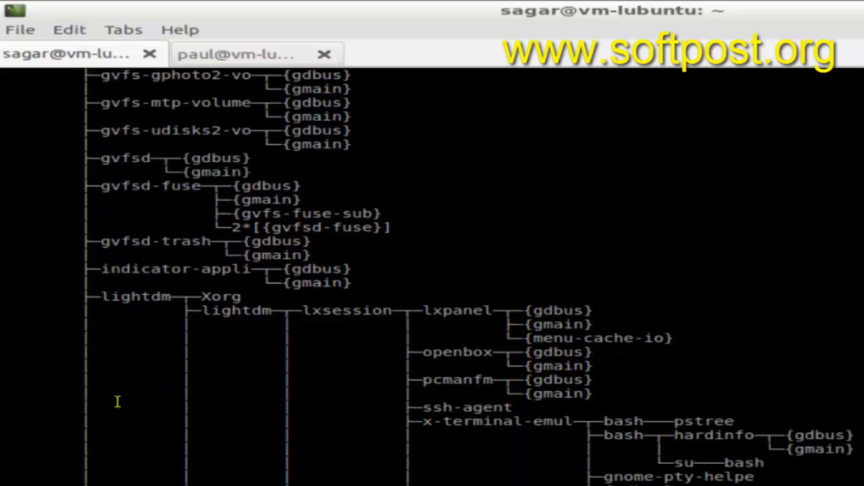
{"action": "mouse_move", "coordinate": [150, 285]}
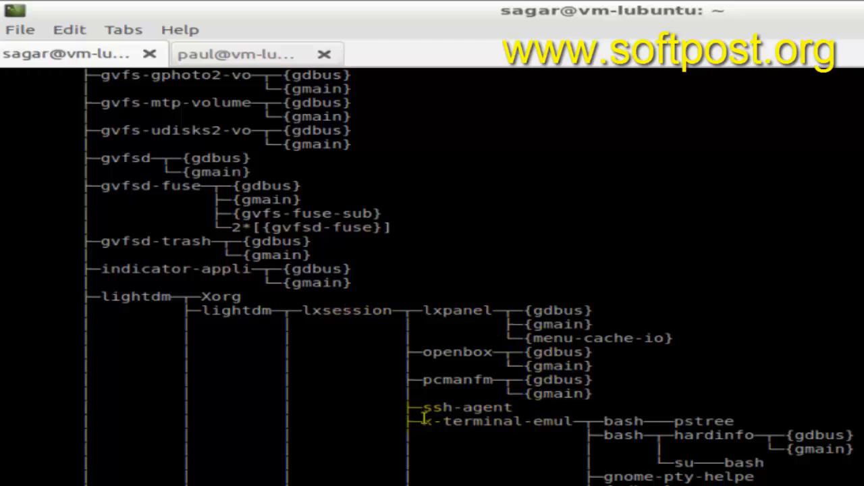
{"action": "double_click", "coordinate": [496, 421]}
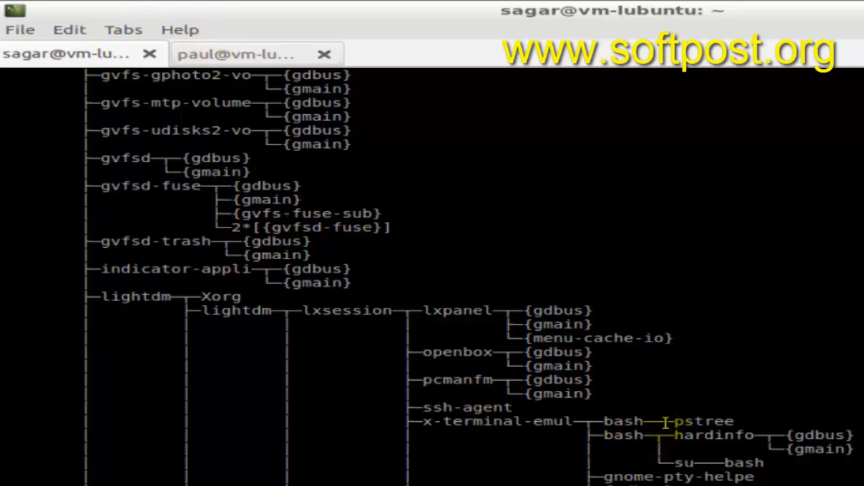
{"action": "mouse_move", "coordinate": [654, 444]}
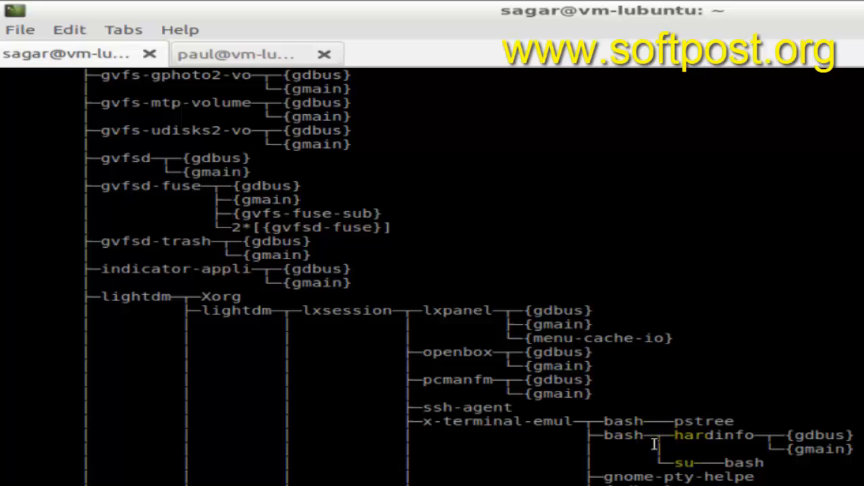
{"action": "scroll", "scroll_direction": "down", "scroll_amount": 3}
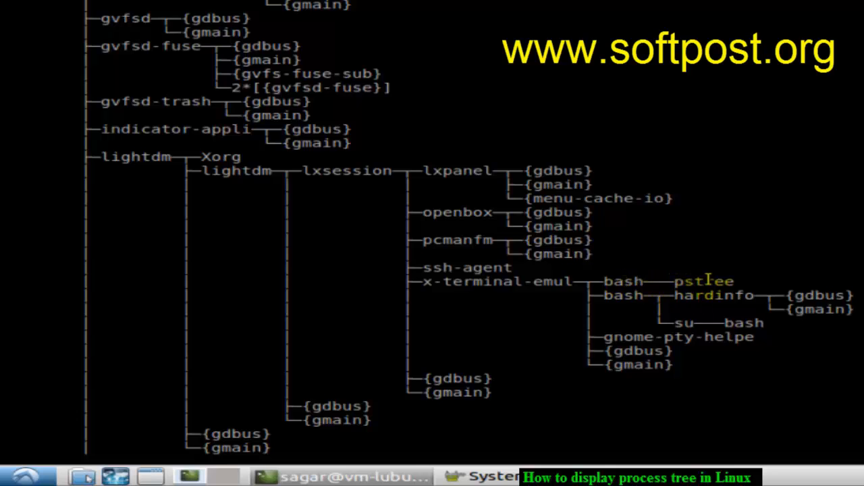
{"action": "left_click", "coordinate": [611, 297]}
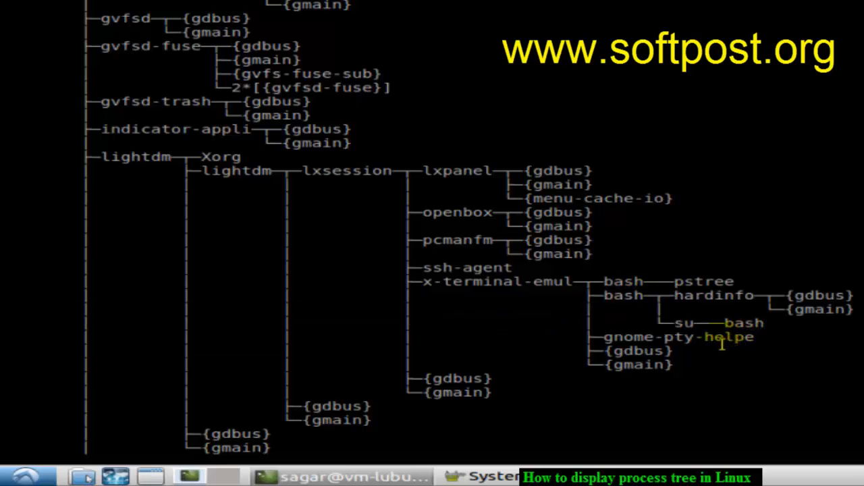
{"action": "scroll", "scroll_direction": "down", "scroll_amount": 3}
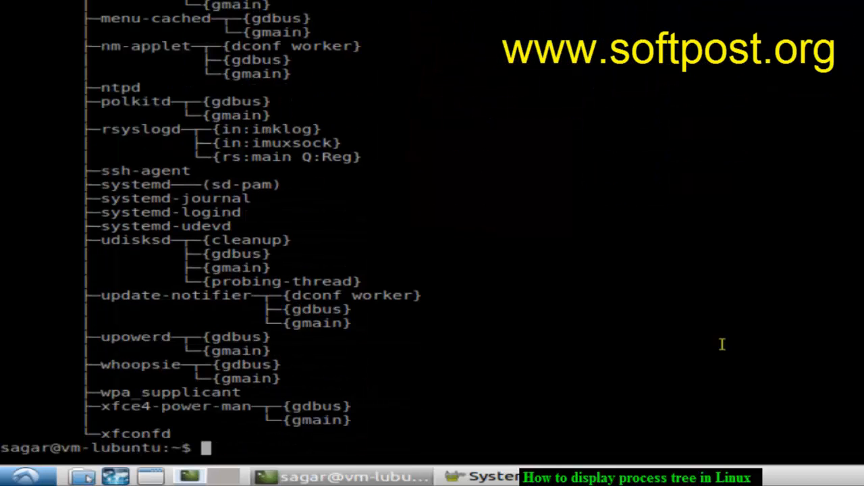
{"action": "mouse_move", "coordinate": [723, 341]}
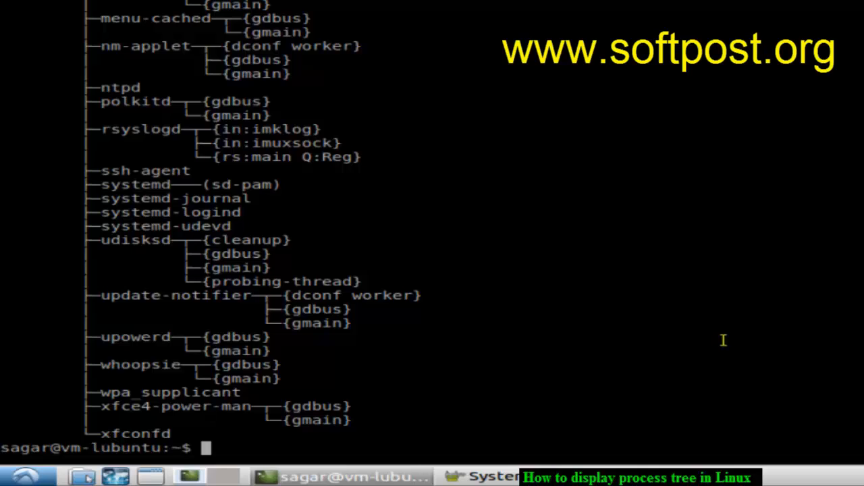